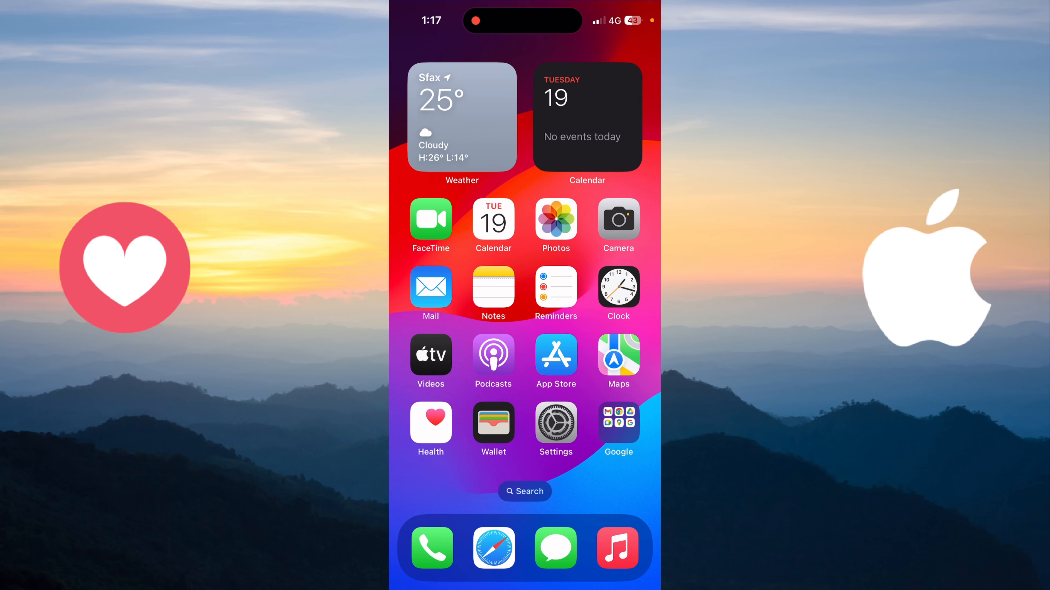
Step: Open the Settings app and go into the General section holding Software Update
{"action": "left_click", "coordinate": [556, 423]}
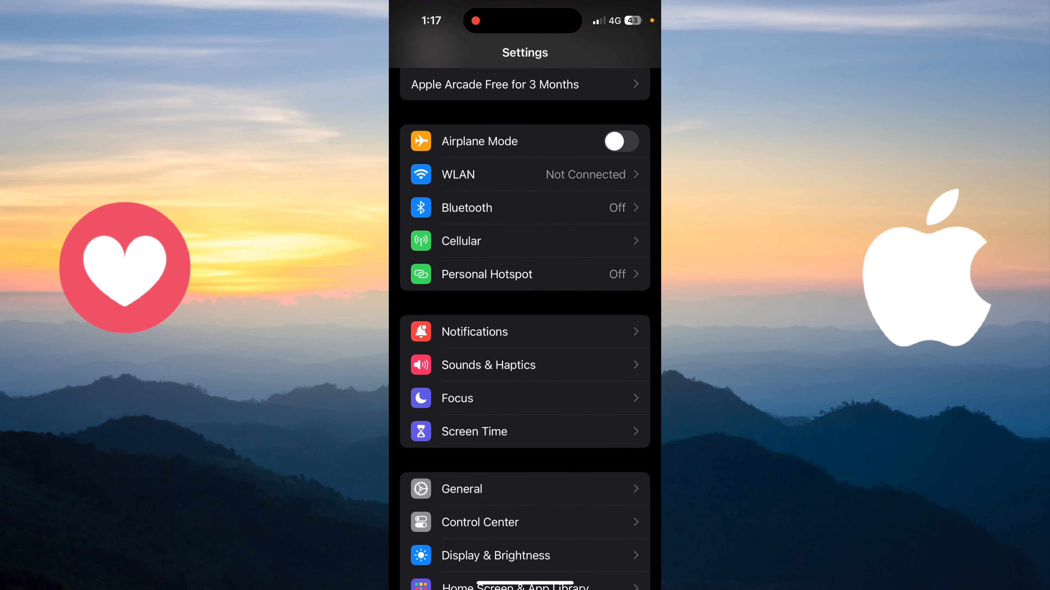
{"action": "scroll", "scroll_direction": "down", "scroll_amount": 3}
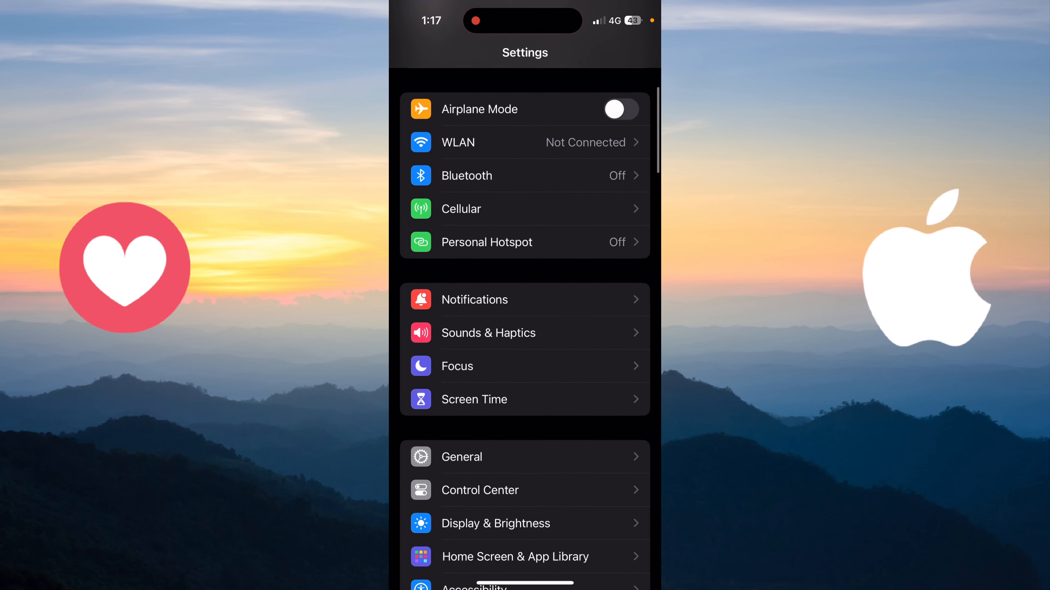
{"action": "scroll", "scroll_direction": "down", "scroll_amount": 3}
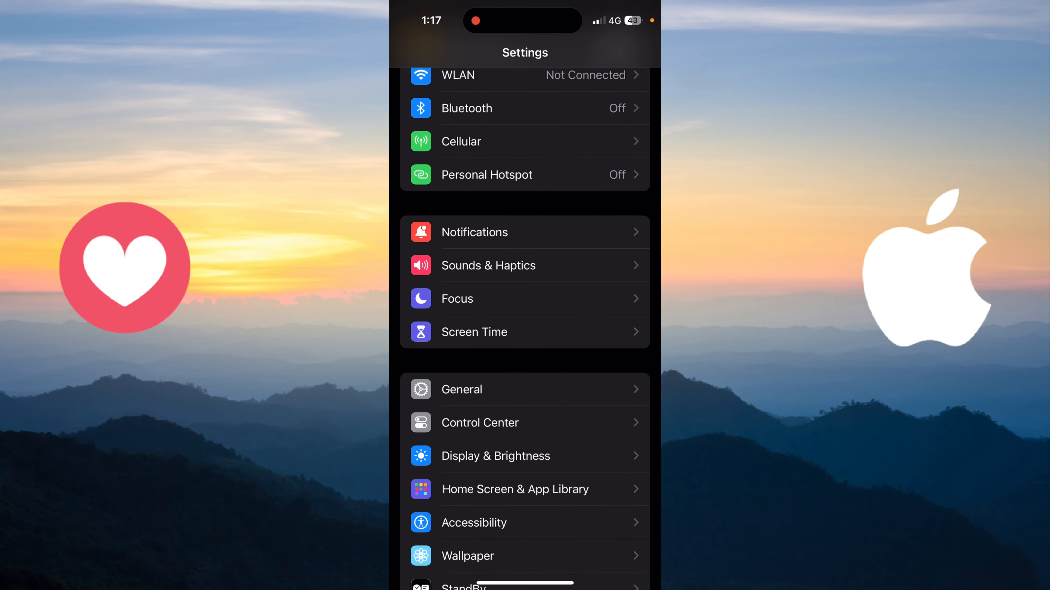
{"action": "left_click", "coordinate": [462, 389]}
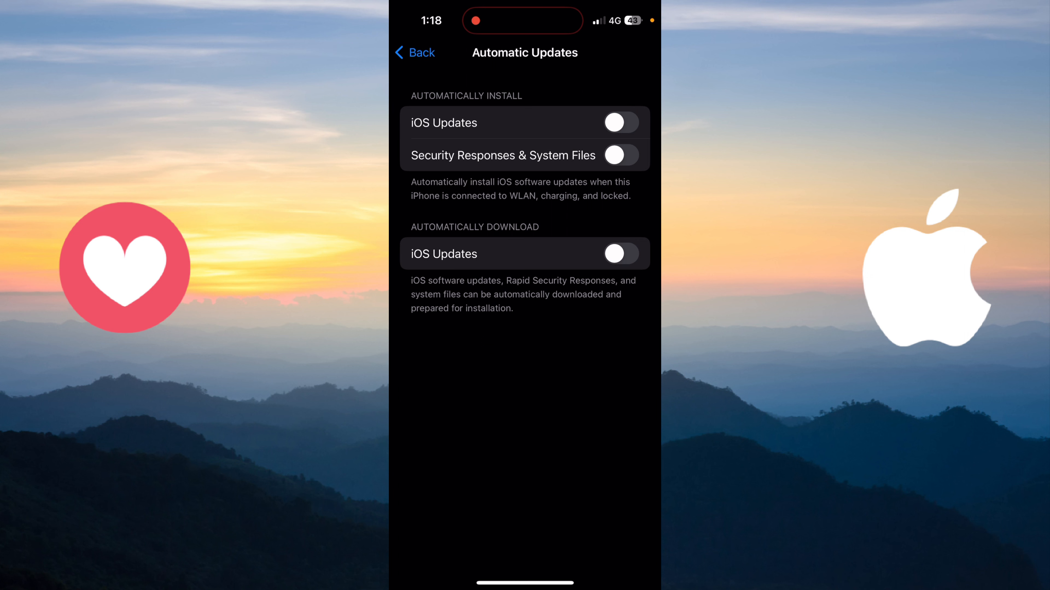
Step: Return from Automatic Updates to the Software Update page showing iOS 17.4 up to date
{"action": "left_click", "coordinate": [414, 52]}
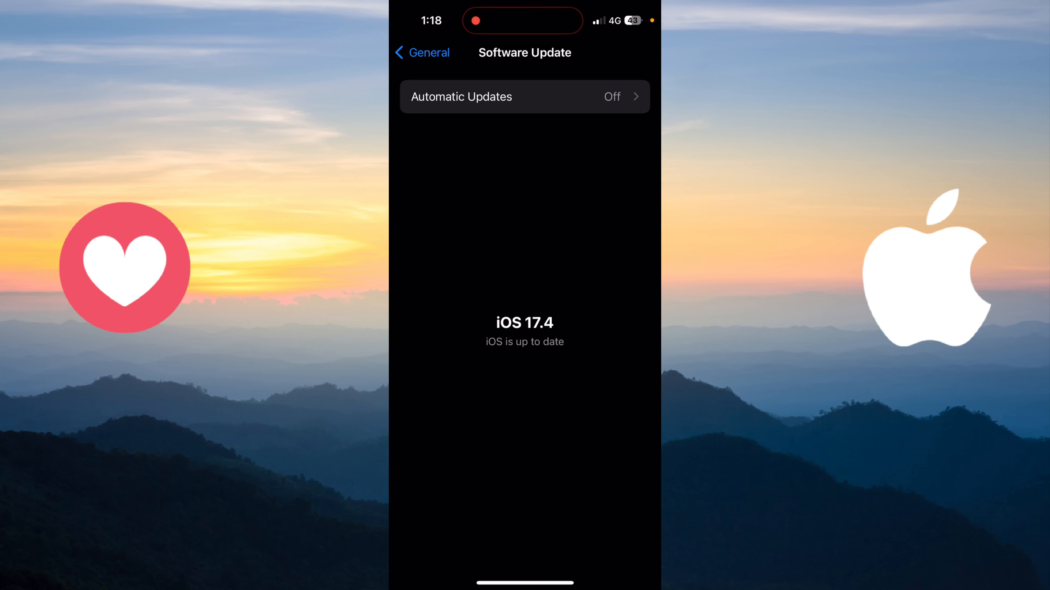